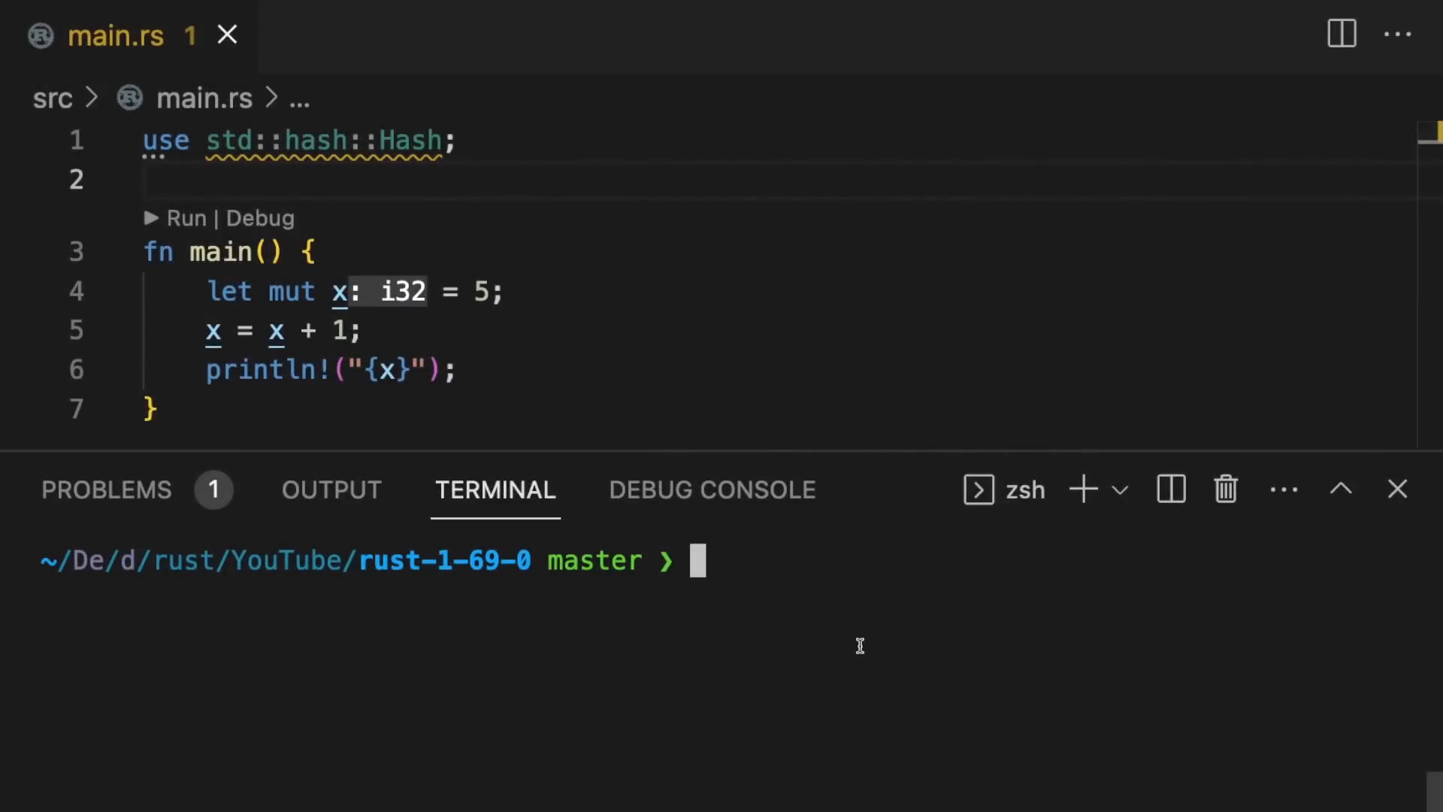
Step: Run cargo clippy in the terminal to surface the unused std::hash::Hash import warning
type("cargo clippy")
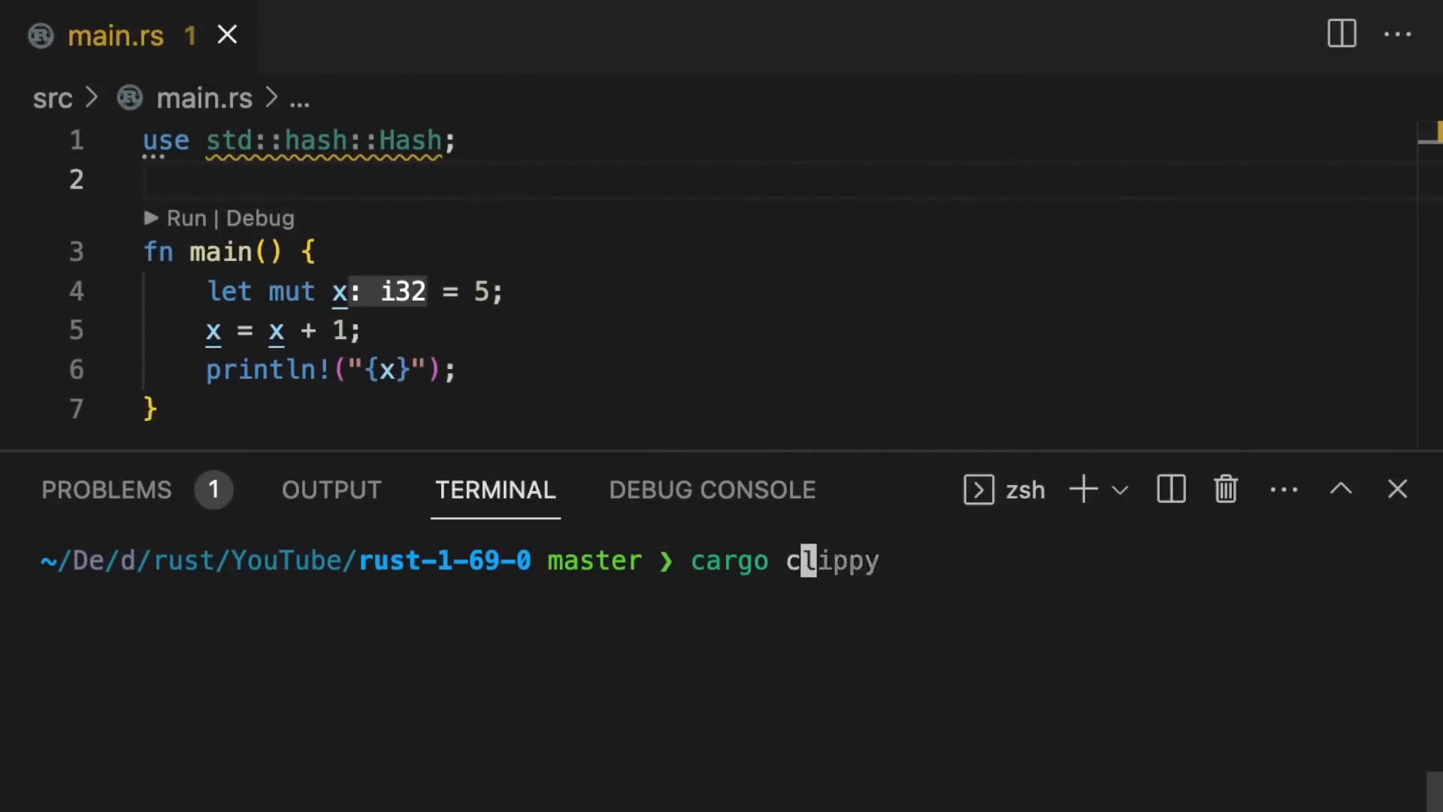
key("Return")
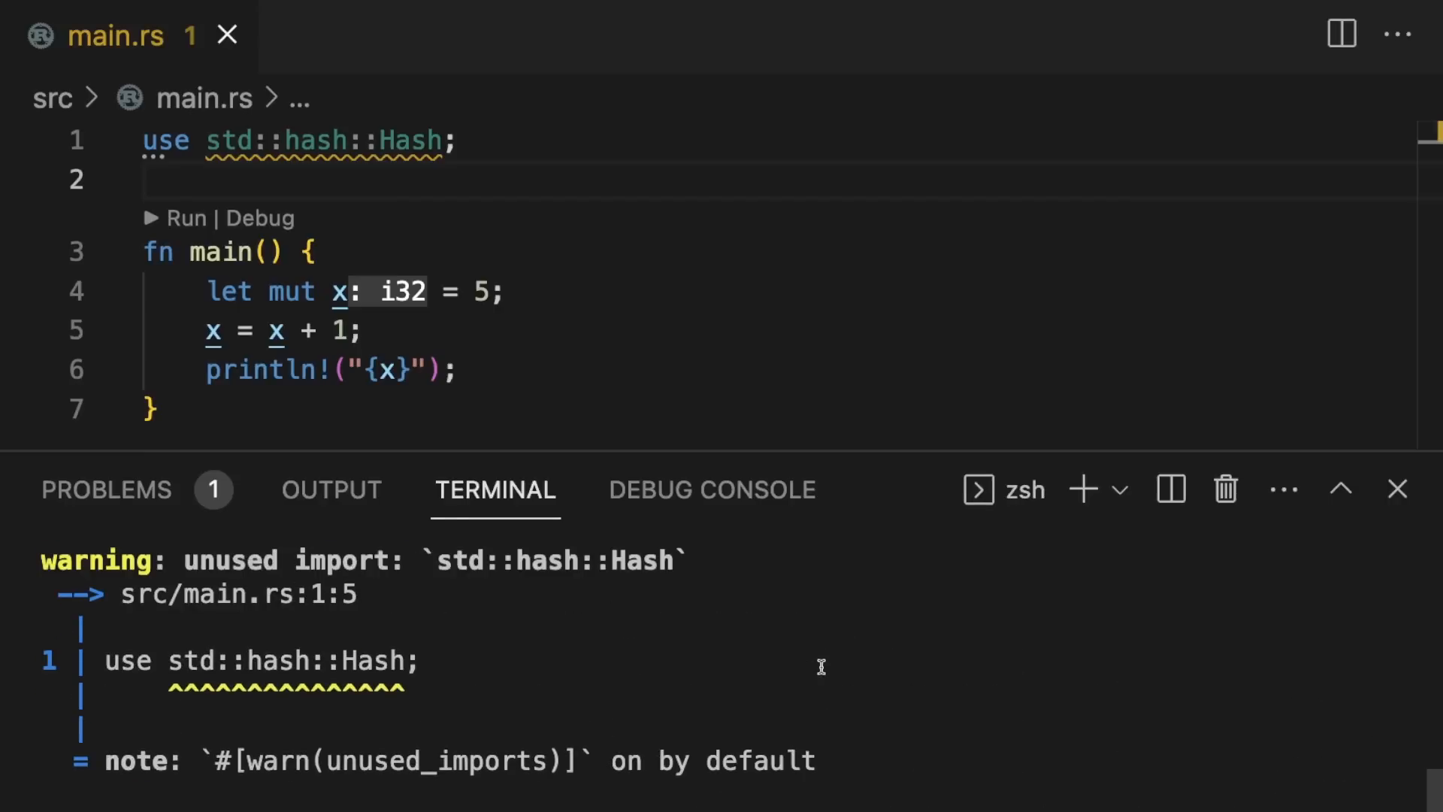
mouse_move(533, 724)
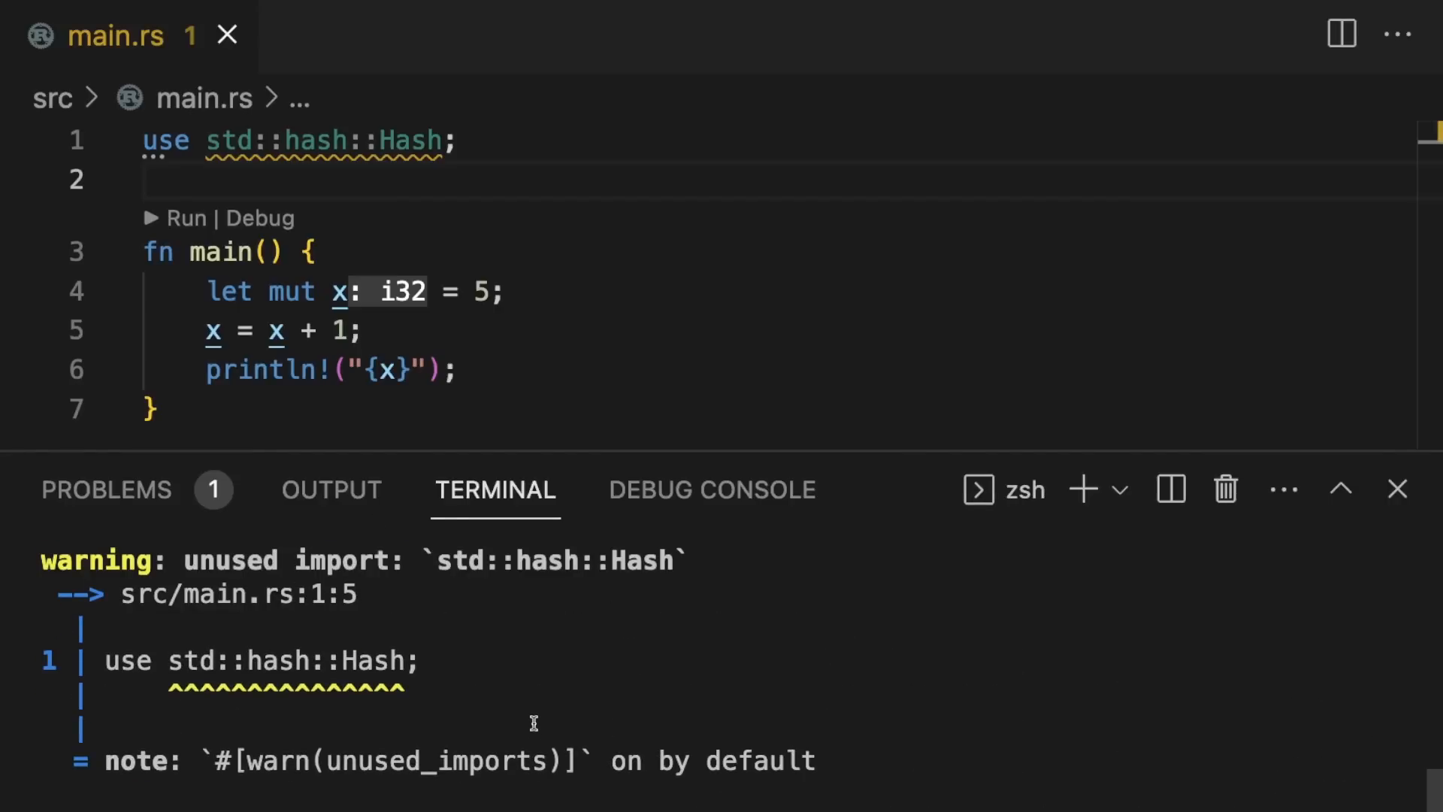
mouse_move(455, 677)
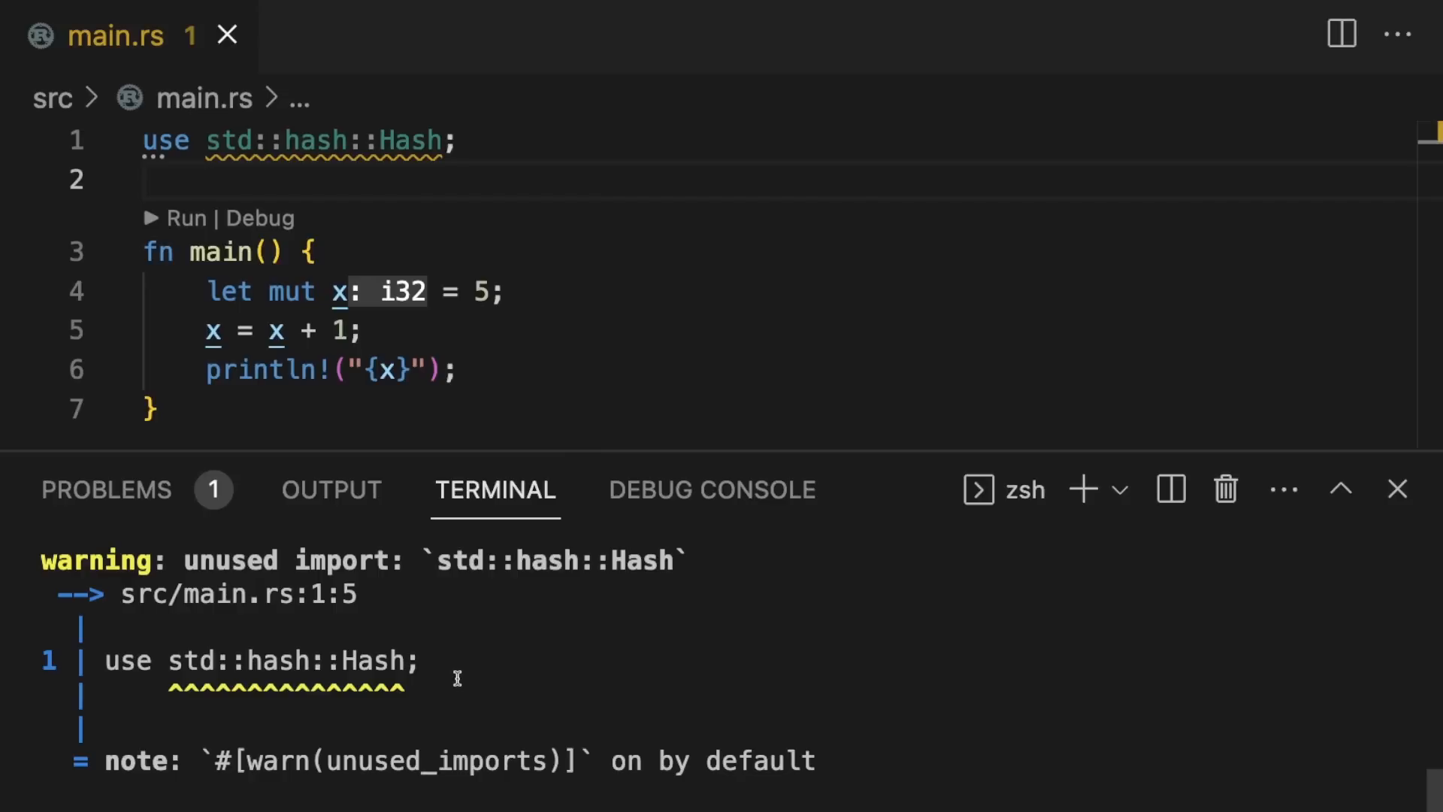
mouse_move(844, 667)
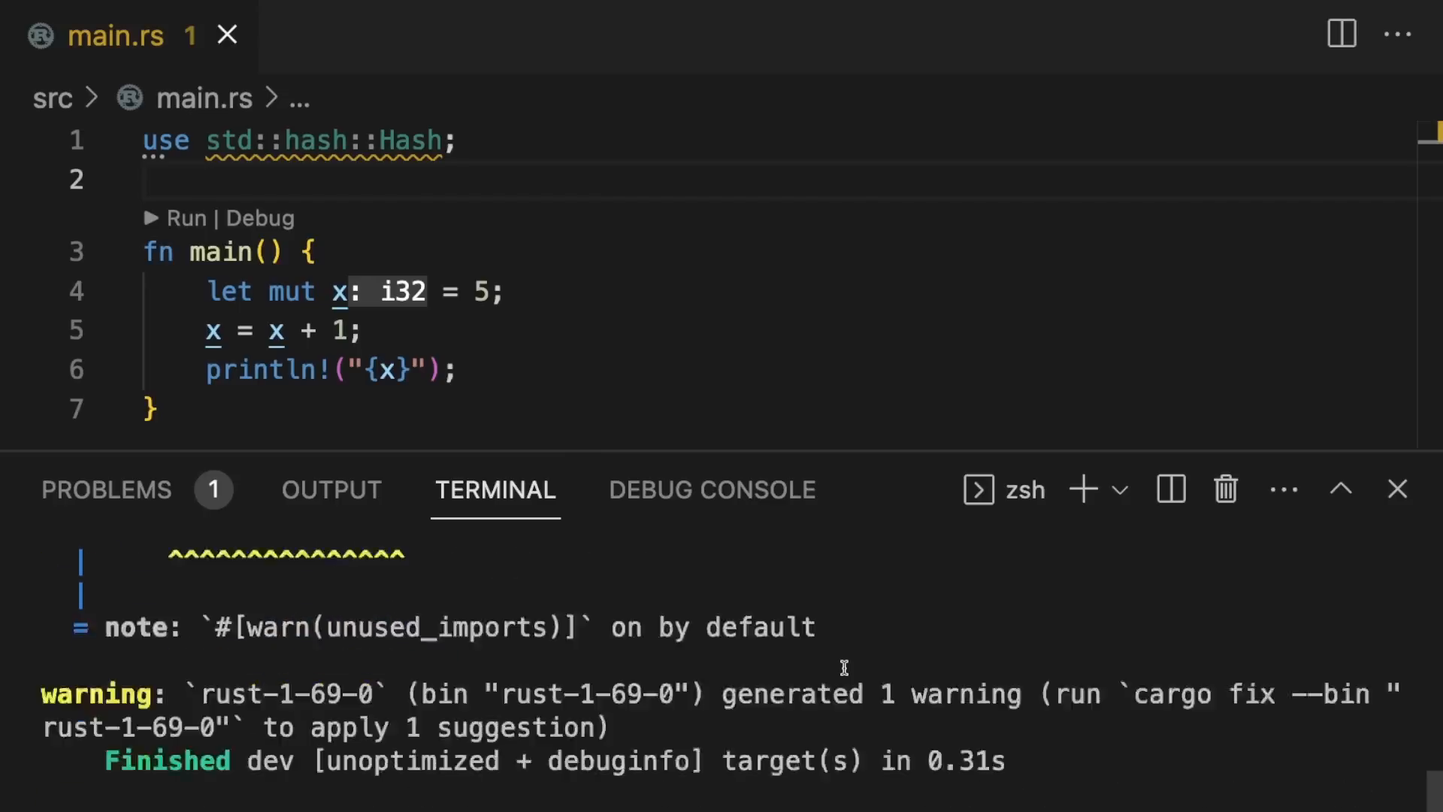
Step: Rerun cargo clippy and enlarge the terminal to read both warnings, including x += 1
type("cargo clippy")
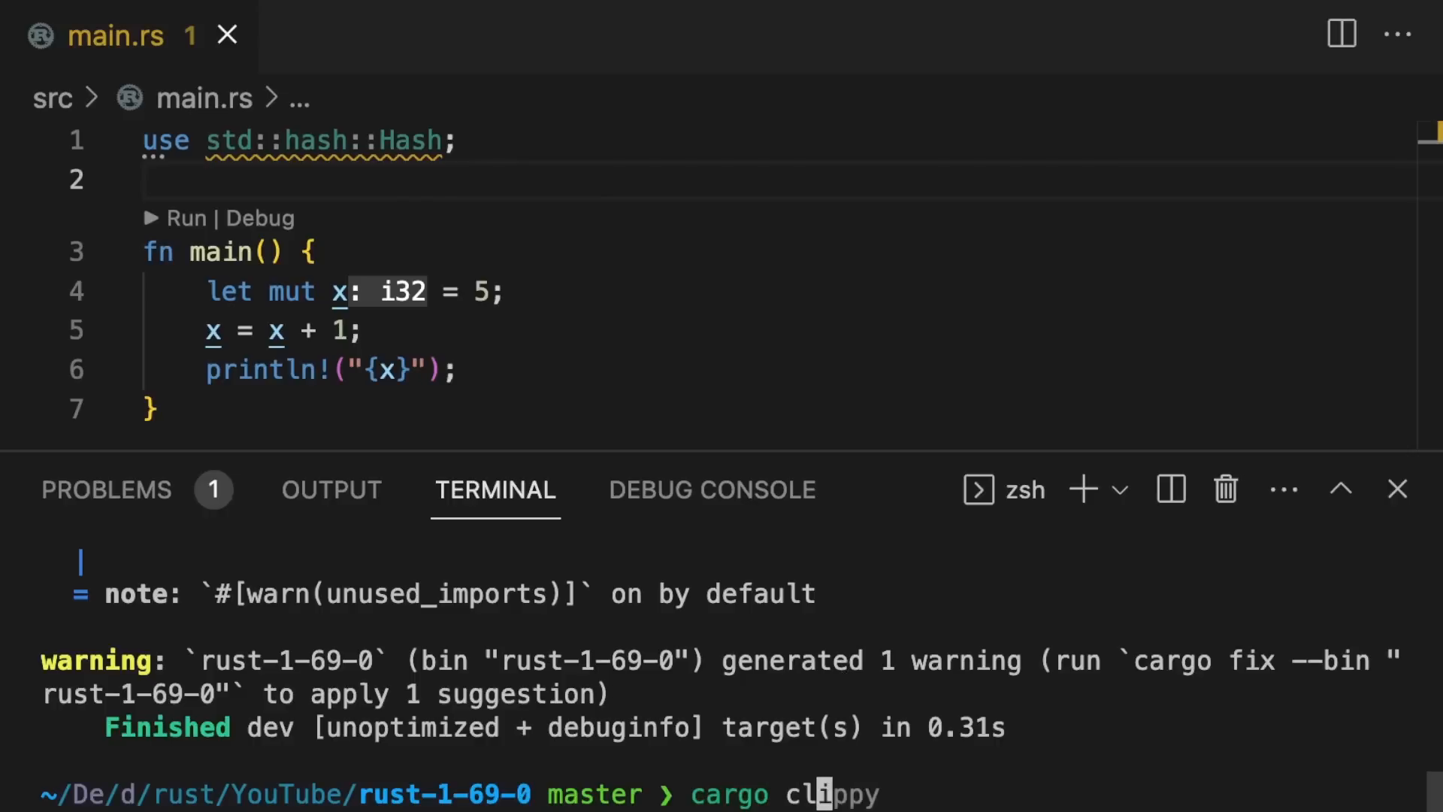
key("Return")
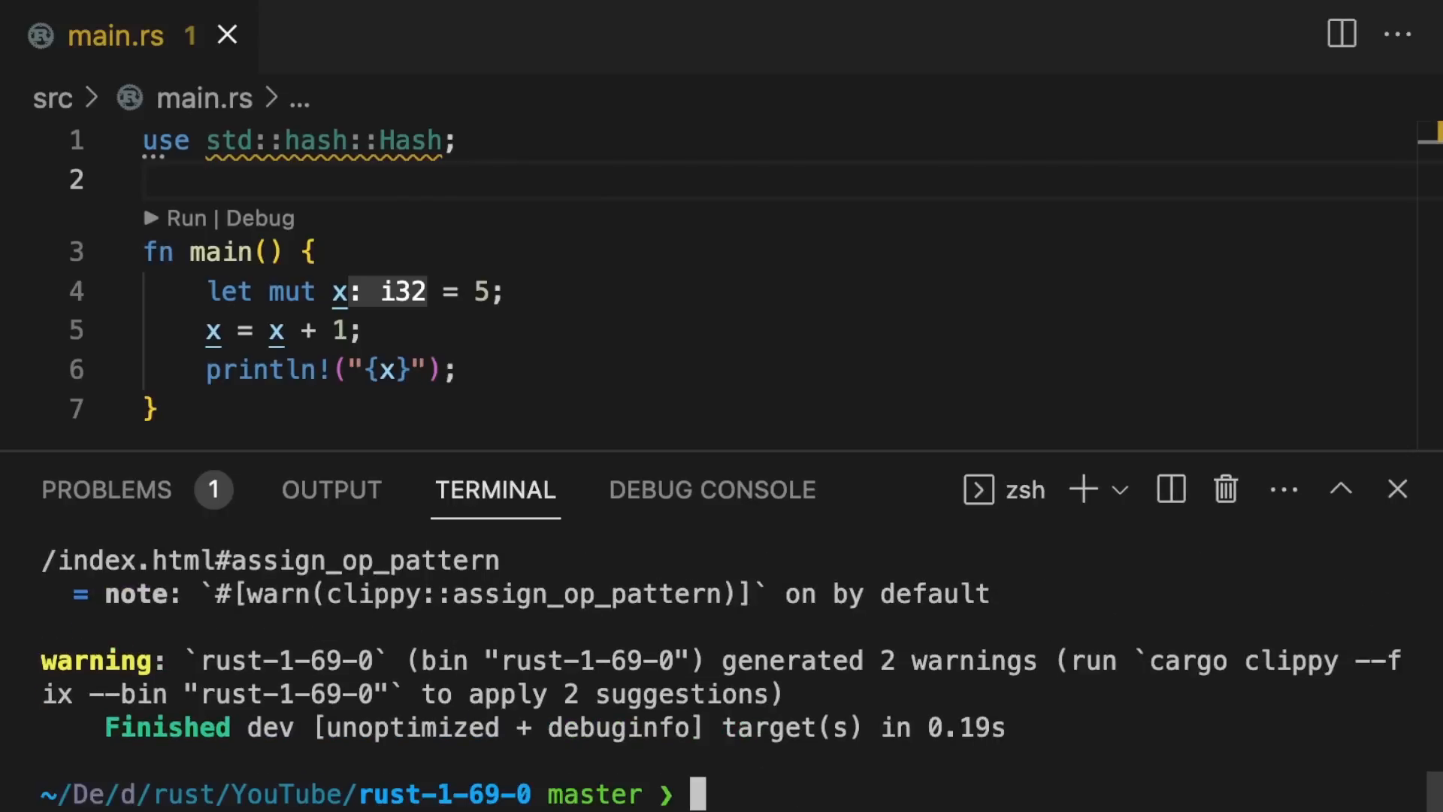
left_click(1340, 489)
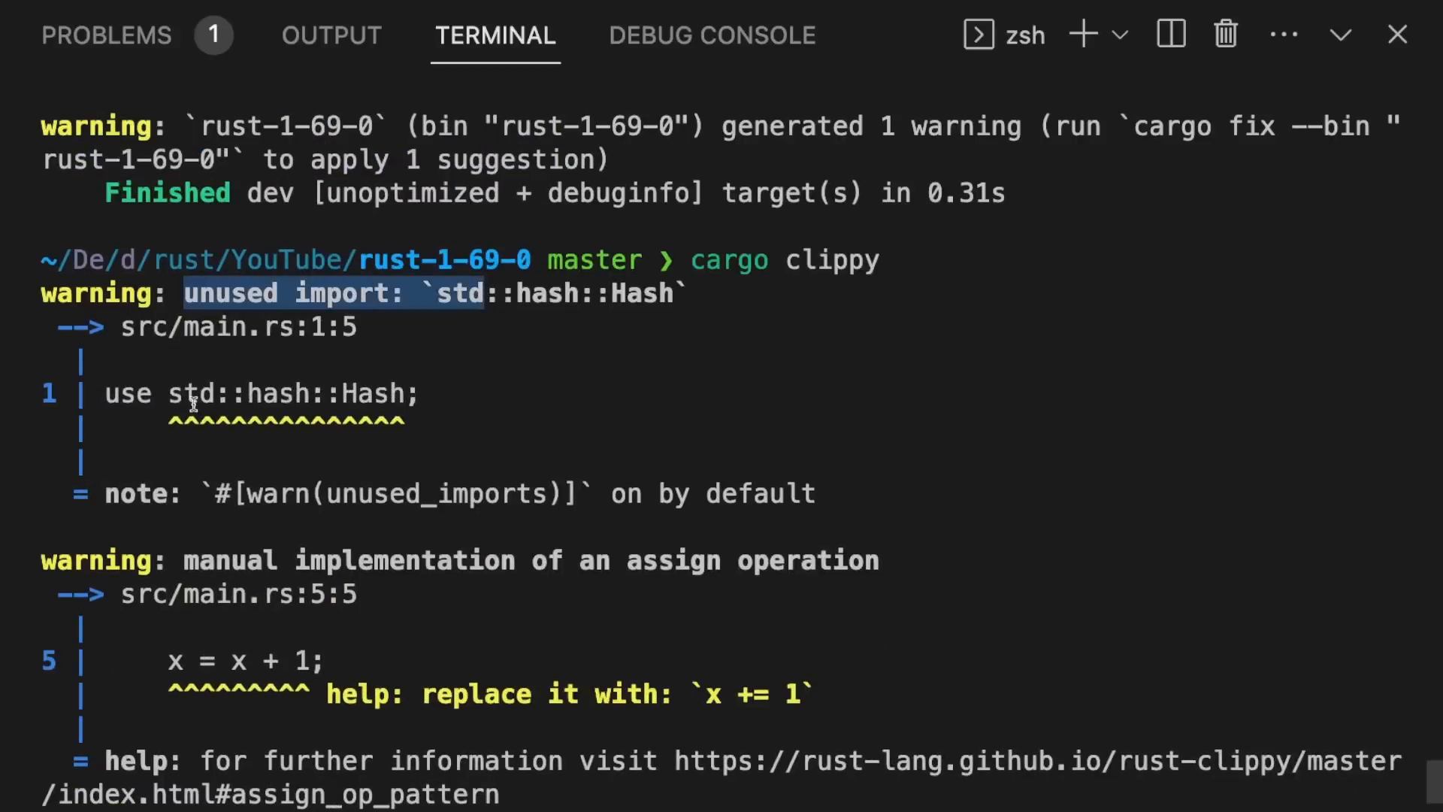
scroll("down", 3)
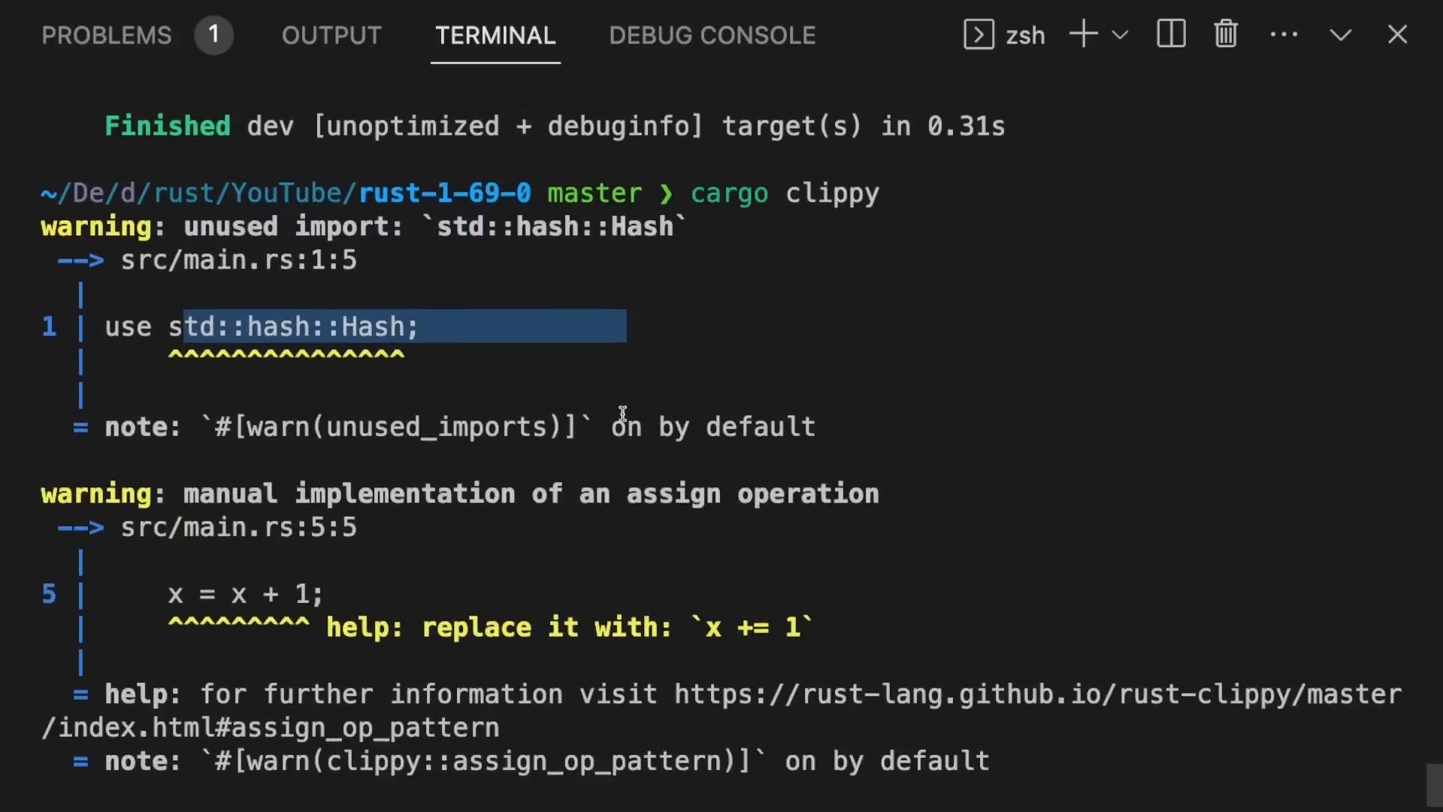
scroll("down", 3)
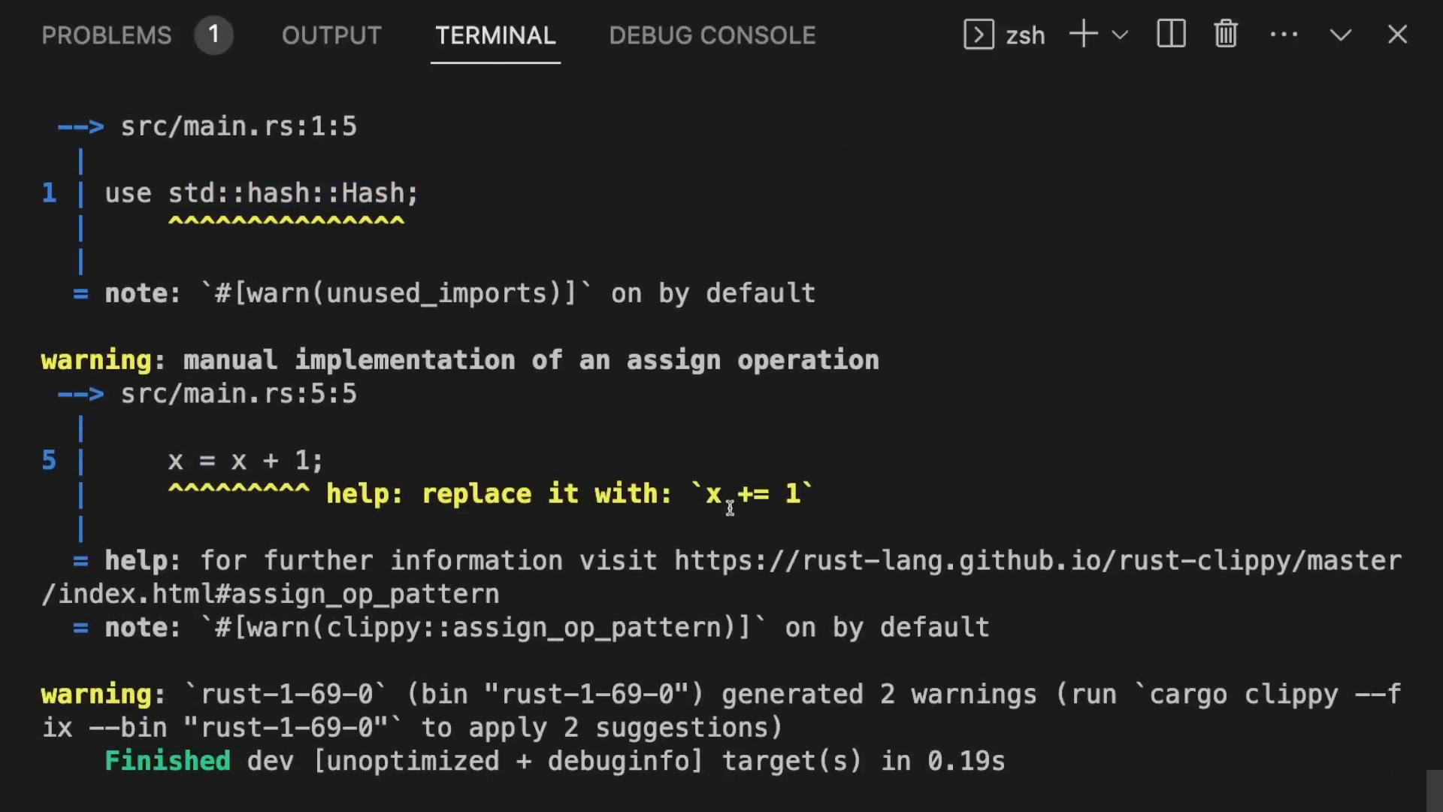
mouse_move(825, 663)
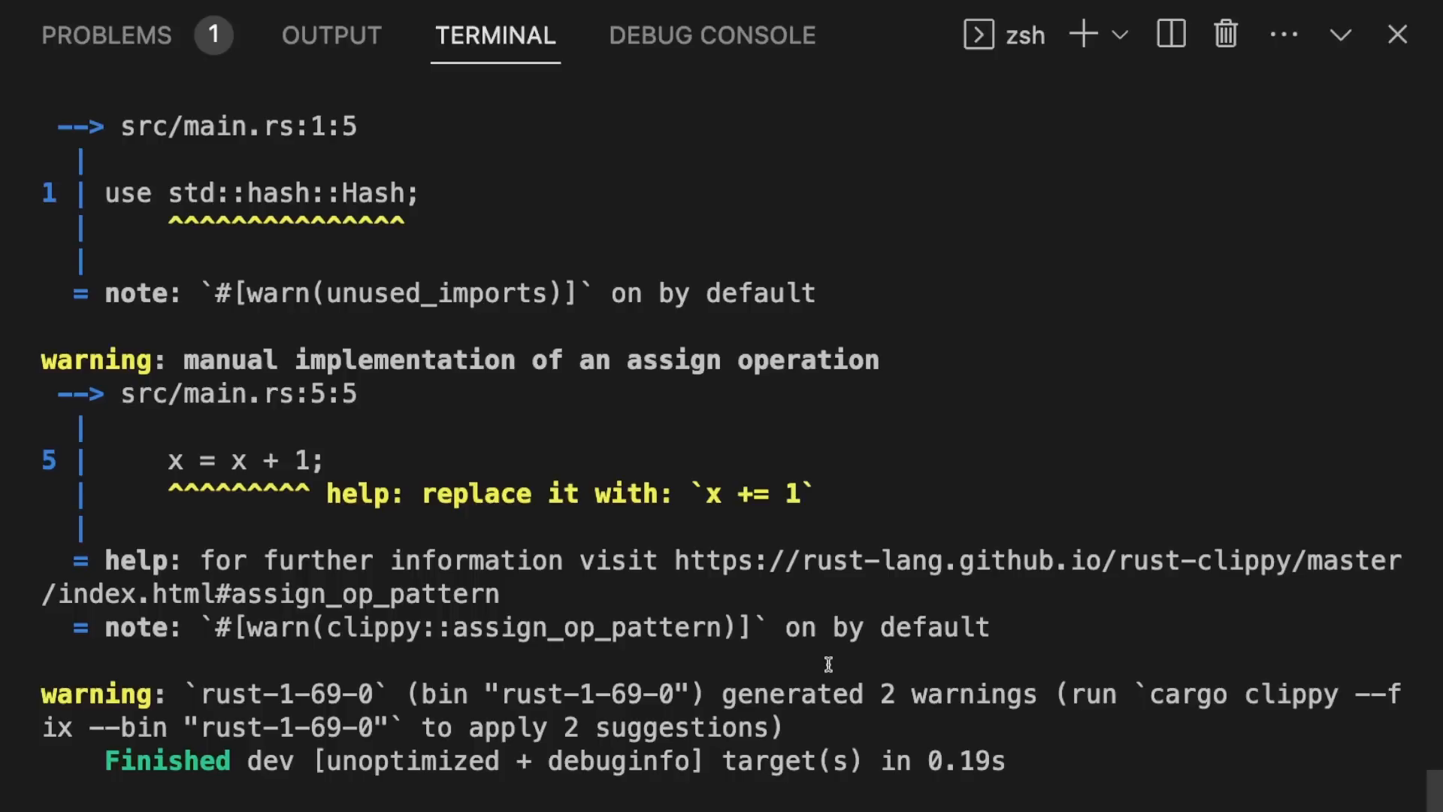
mouse_move(1058, 696)
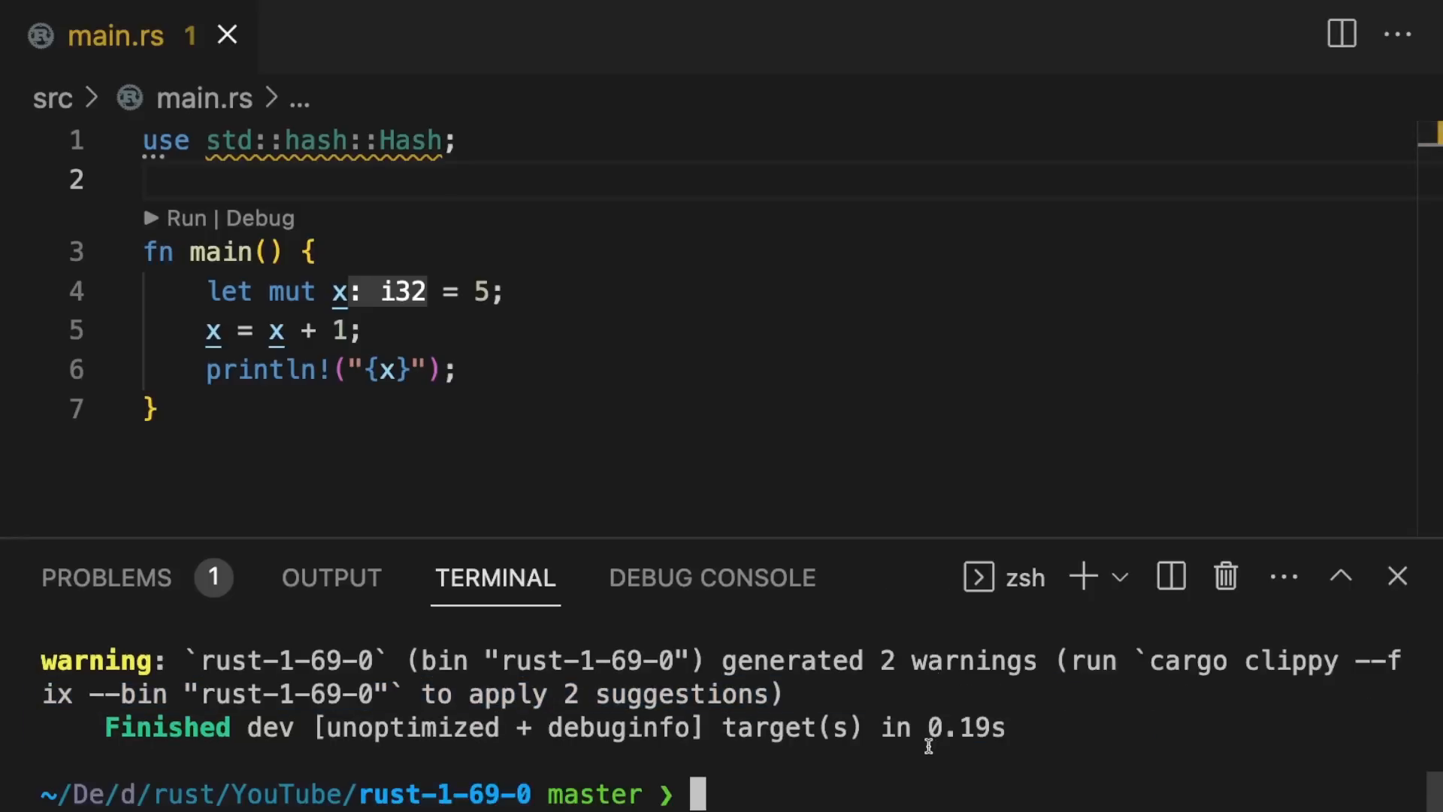
Step: Run cargo clippy --fix to drop the Hash import and rewrite x += 1, then type ': i32'
type("cargo clippy")
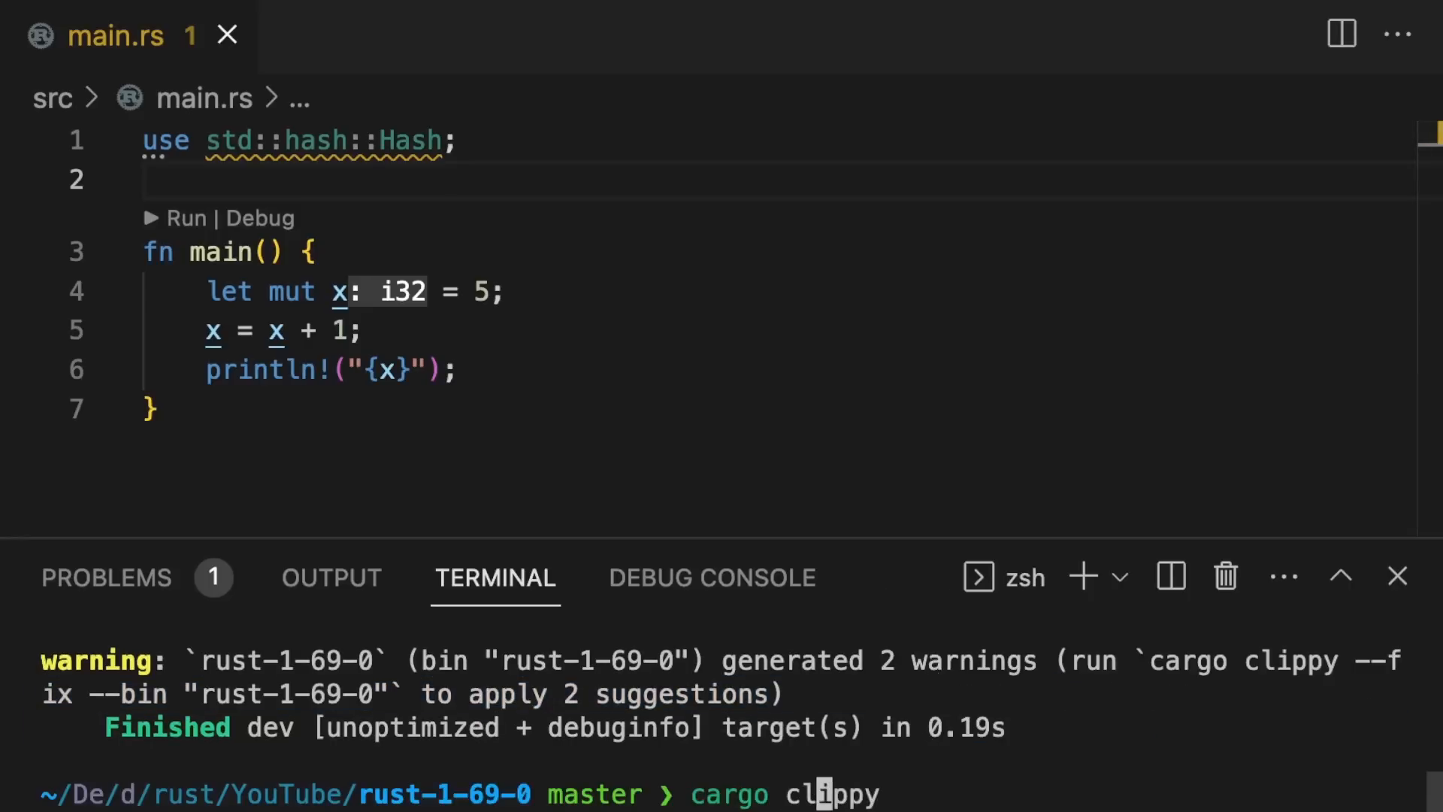
type("--fix")
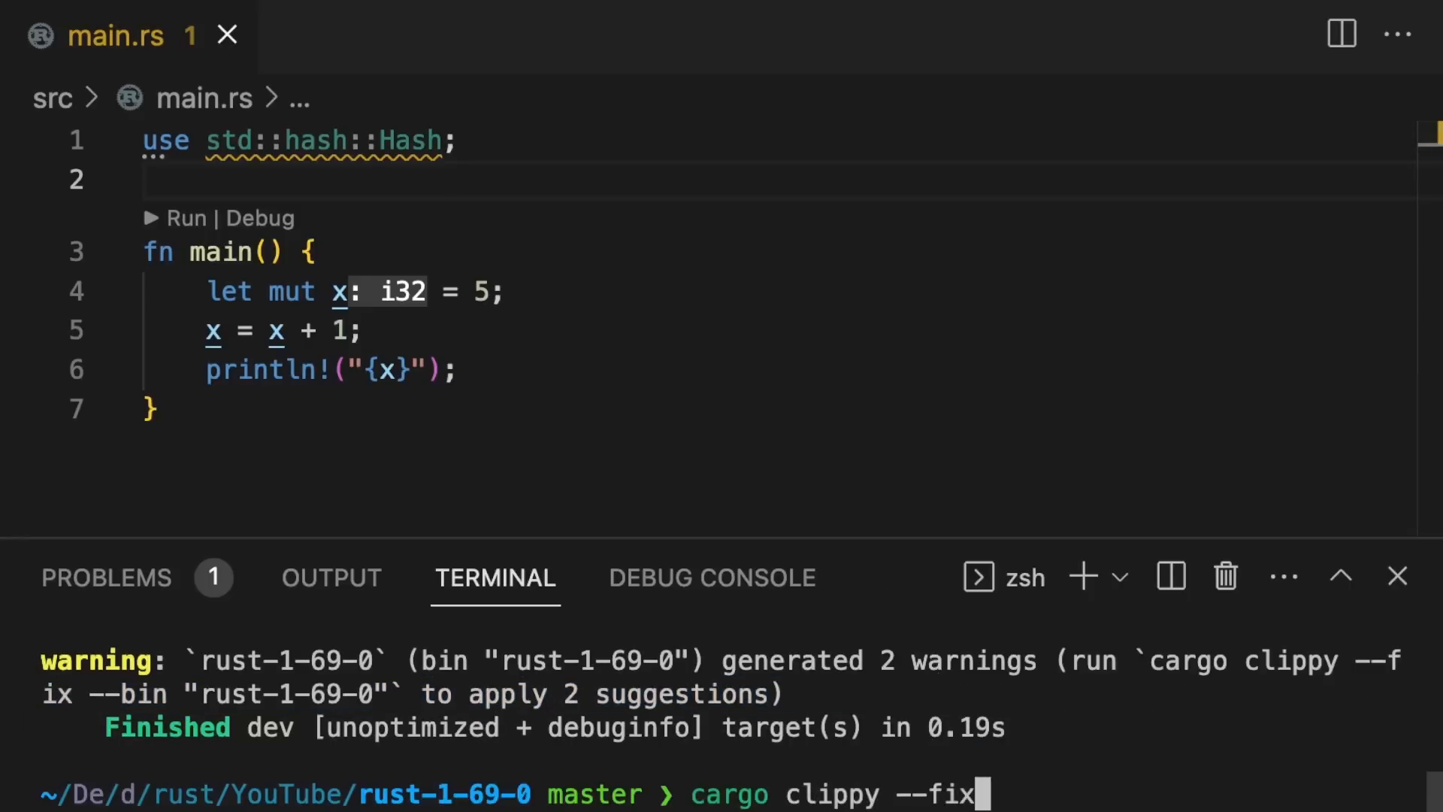
key("Return")
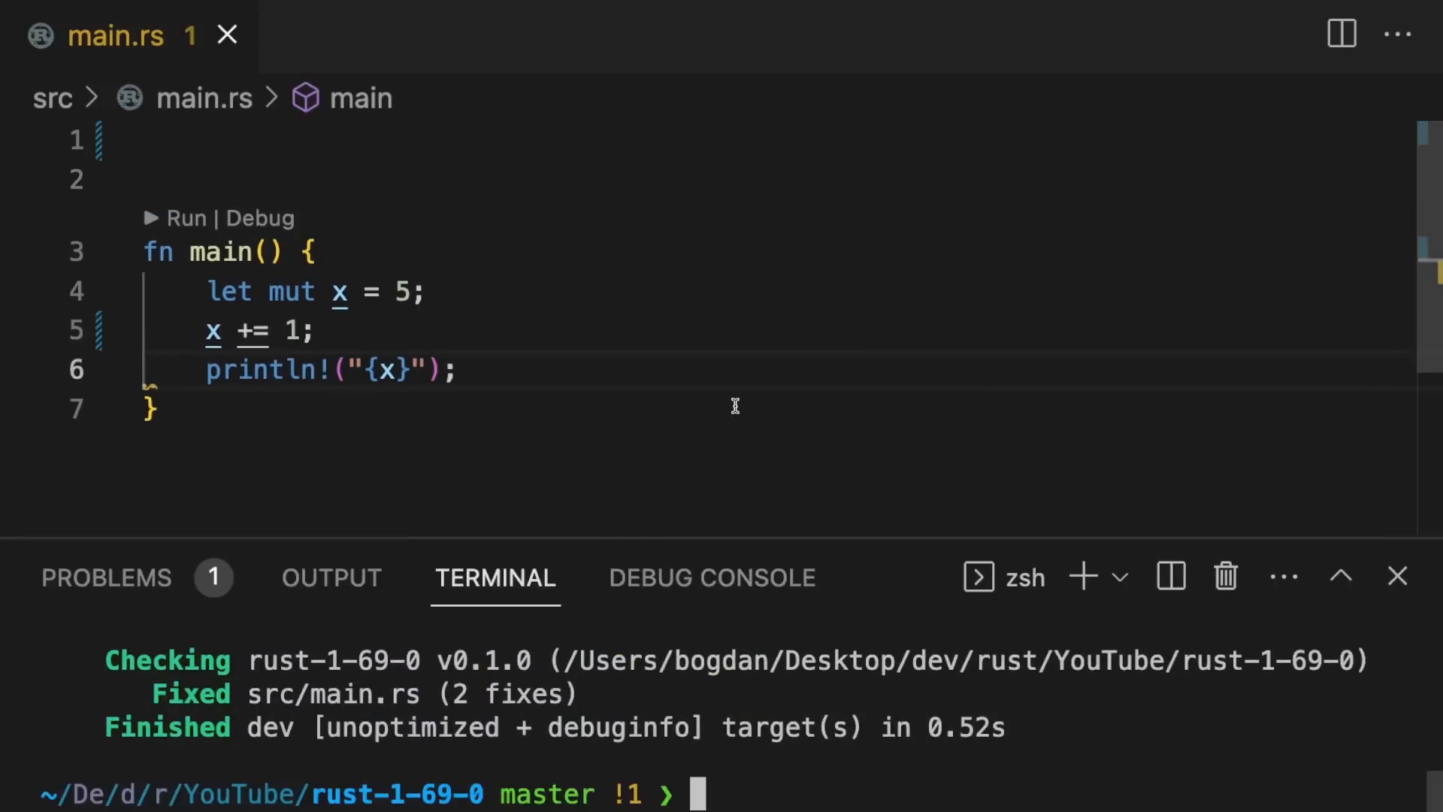
type(": i32")
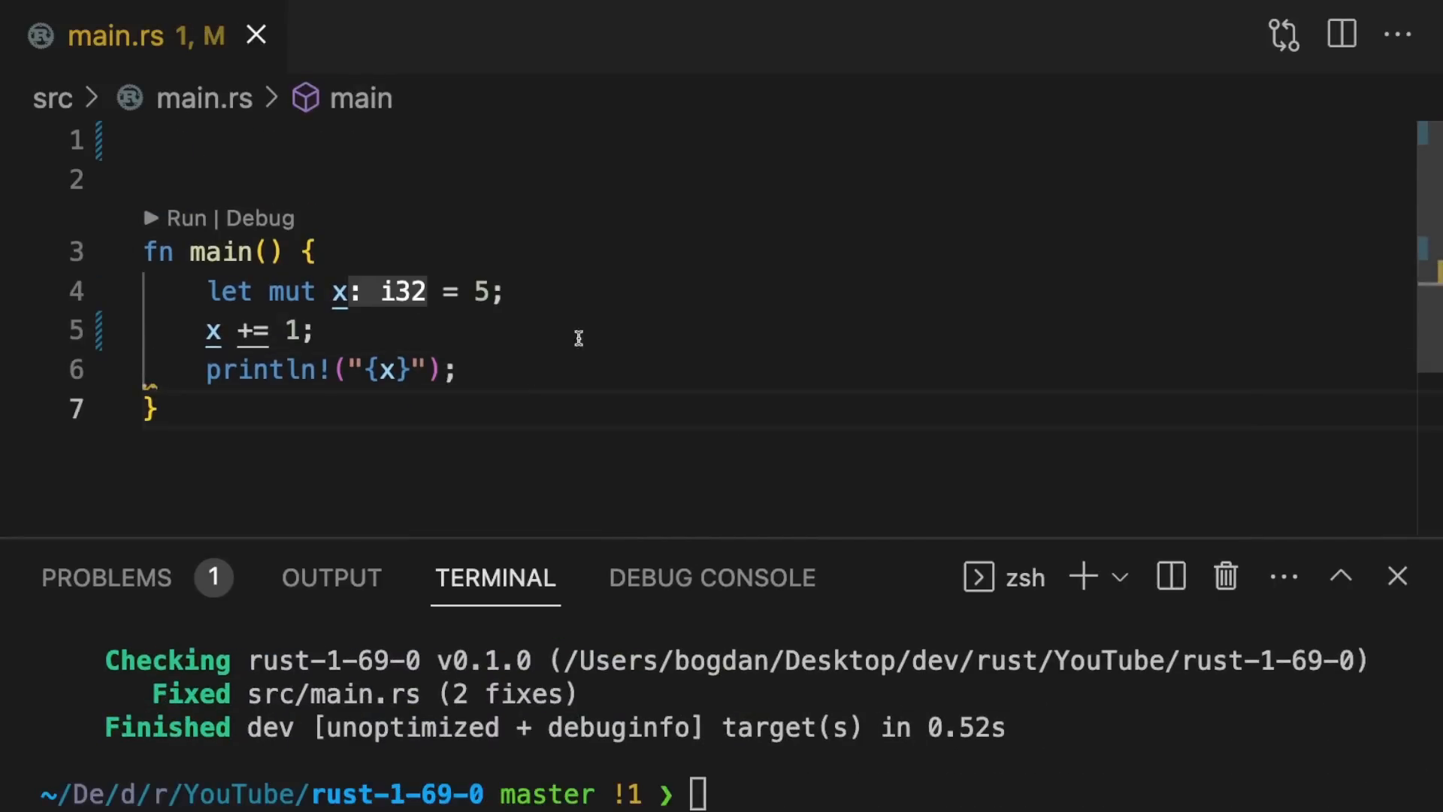